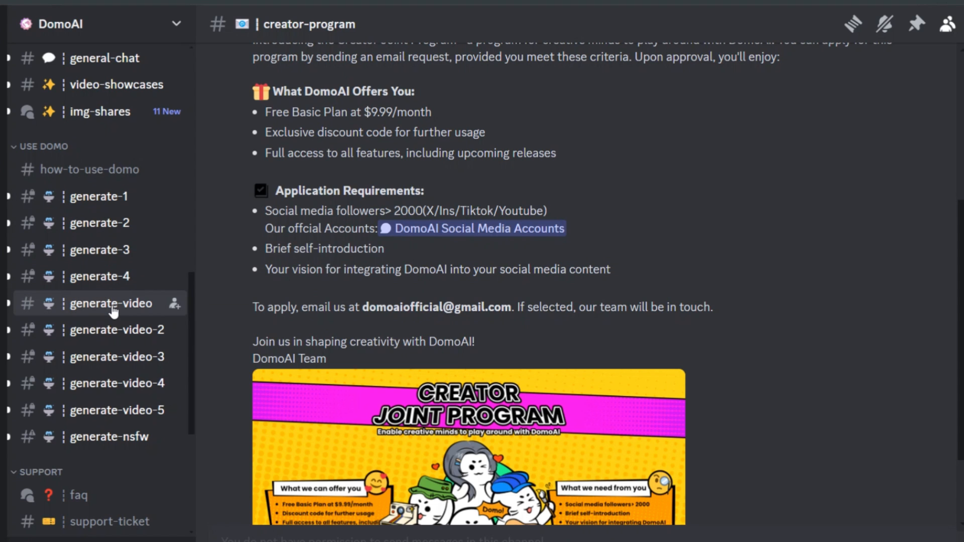
- Scroll through the generated videos in the generate-video and generate-video-2 channels
{"action": "left_click", "coordinate": [111, 303]}
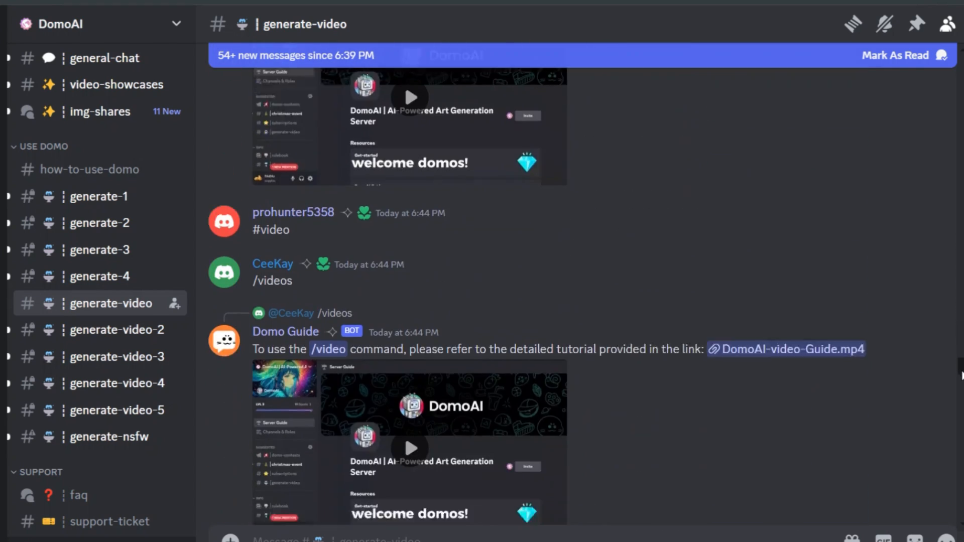
{"action": "scroll", "scroll_direction": "down", "scroll_amount": 3}
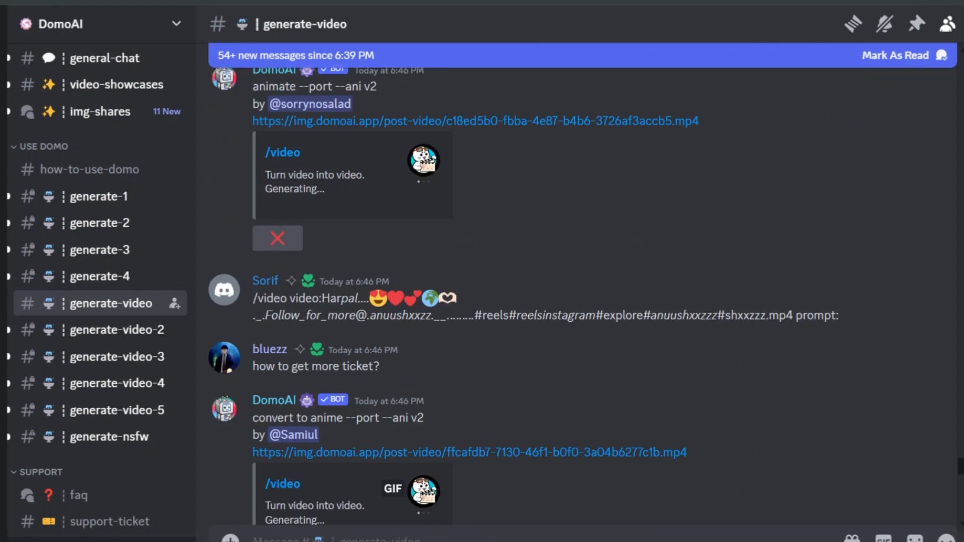
{"action": "left_click", "coordinate": [117, 330]}
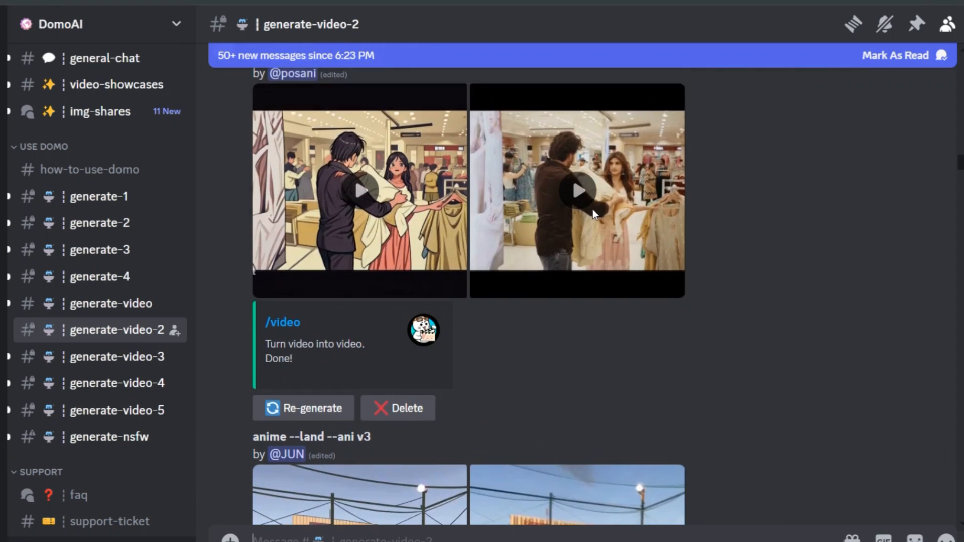
{"action": "scroll", "scroll_direction": "down", "scroll_amount": 3}
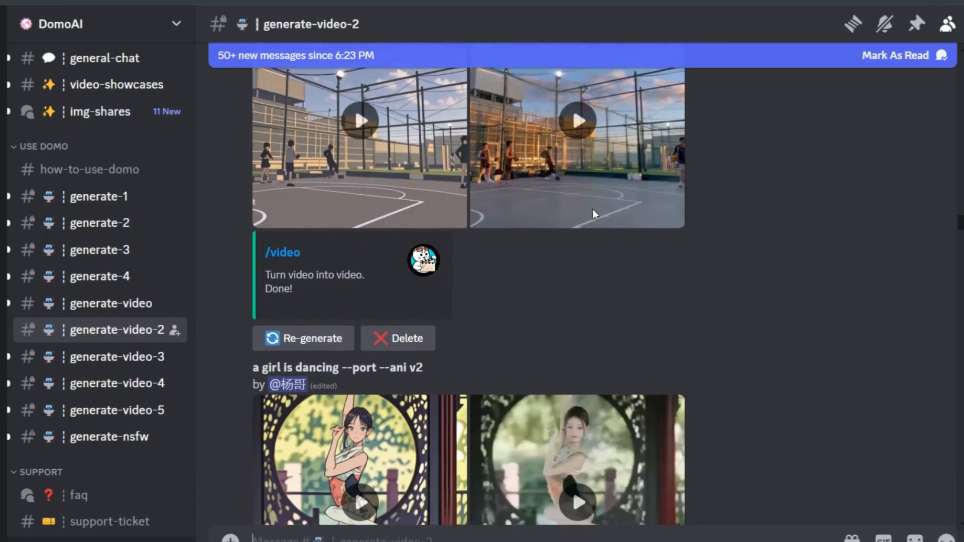
{"action": "scroll", "scroll_direction": "down", "scroll_amount": 3}
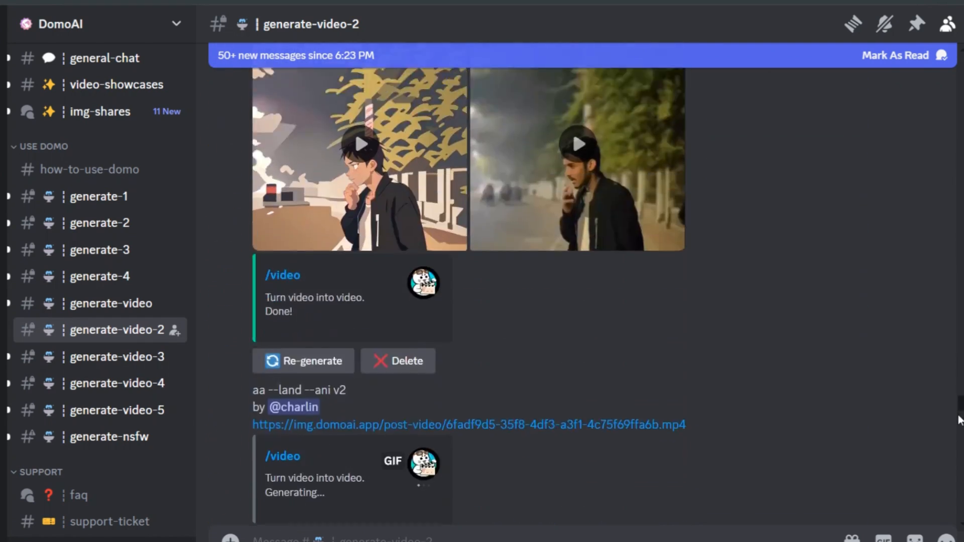
{"action": "scroll", "scroll_direction": "down", "scroll_amount": 3}
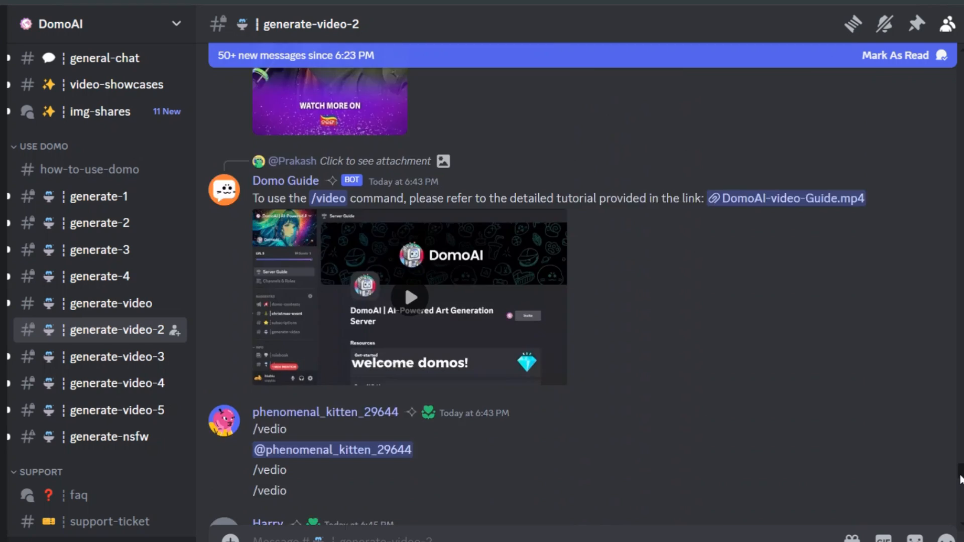
{"action": "scroll", "scroll_direction": "down", "scroll_amount": 3}
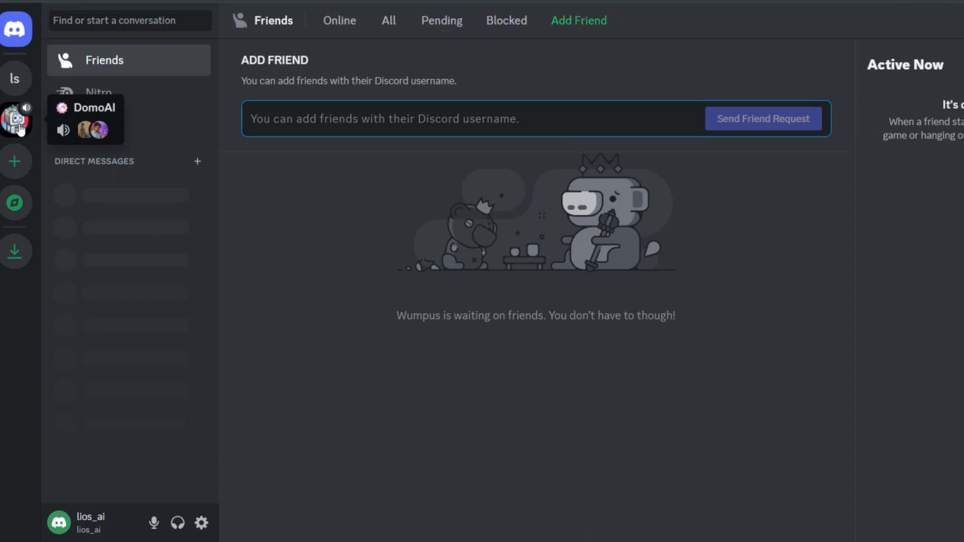
- Return to the DomoAI server and show the member list, including the DomoAI bot
{"action": "left_click", "coordinate": [17, 118]}
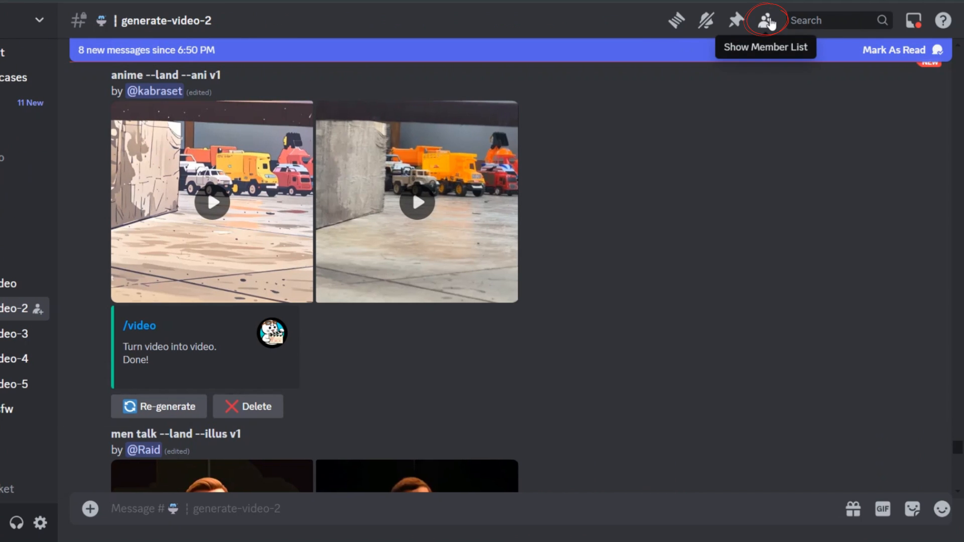
{"action": "left_click", "coordinate": [766, 20]}
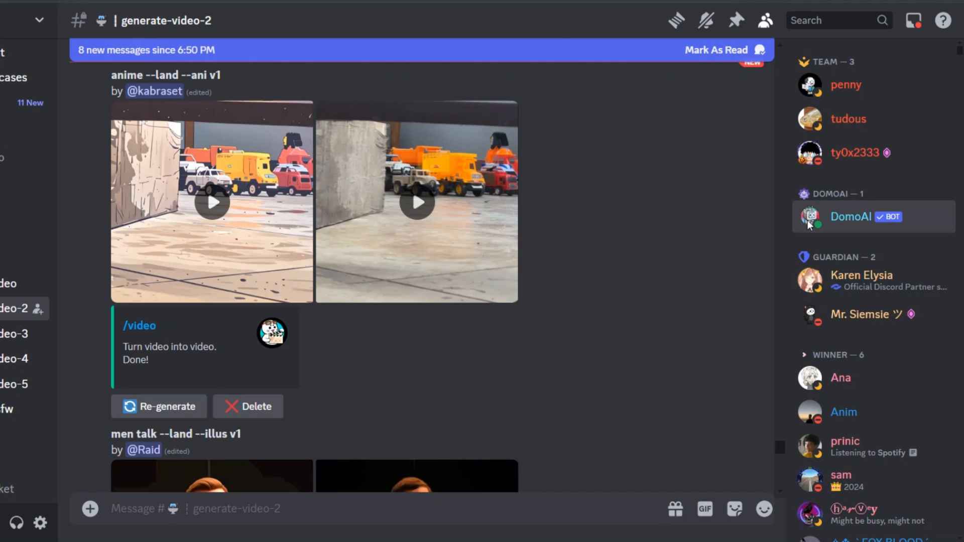
- Open the DomoAI bot's full profile from its member-list card
{"action": "left_click", "coordinate": [849, 216]}
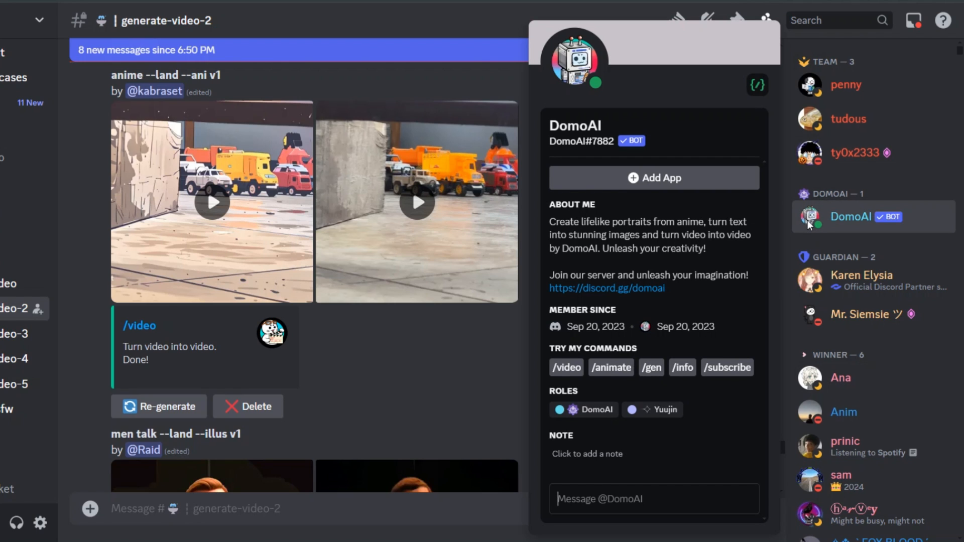
{"action": "mouse_move", "coordinate": [576, 61]}
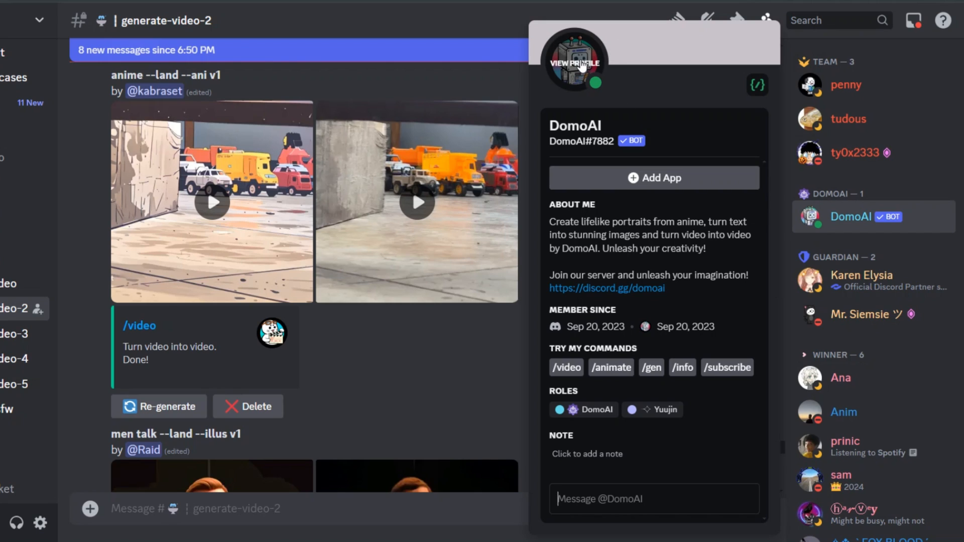
{"action": "mouse_move", "coordinate": [578, 66]}
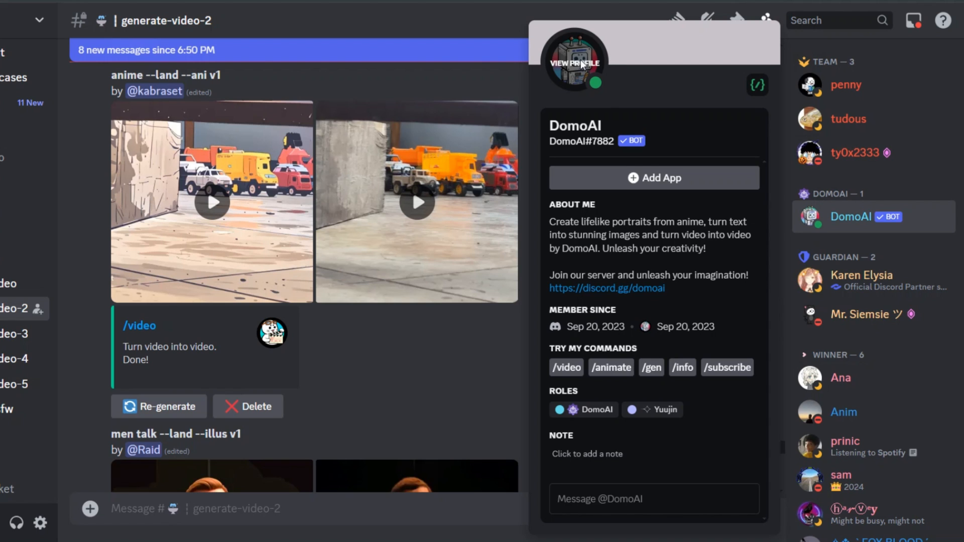
{"action": "left_click", "coordinate": [573, 62]}
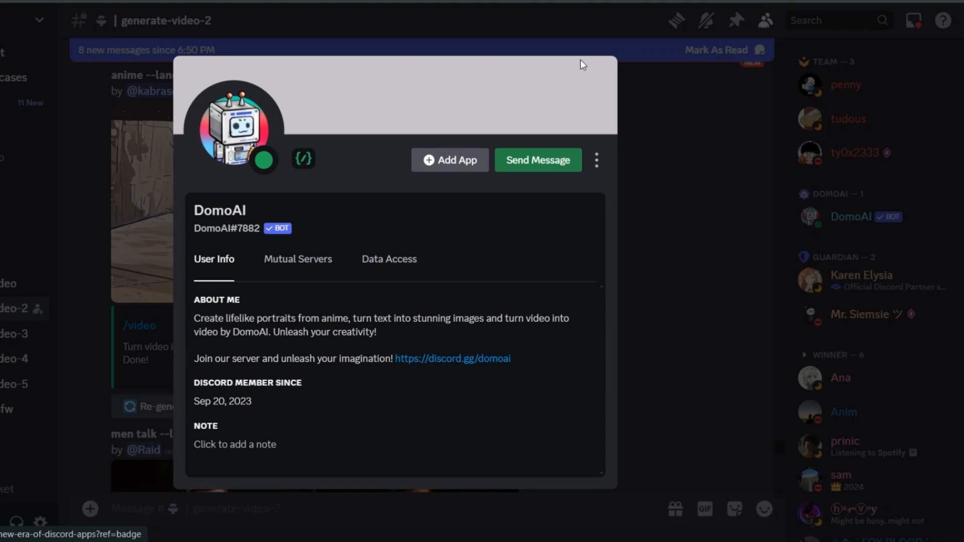
{"action": "mouse_move", "coordinate": [537, 169]}
{"action": "type", "text": "/"}
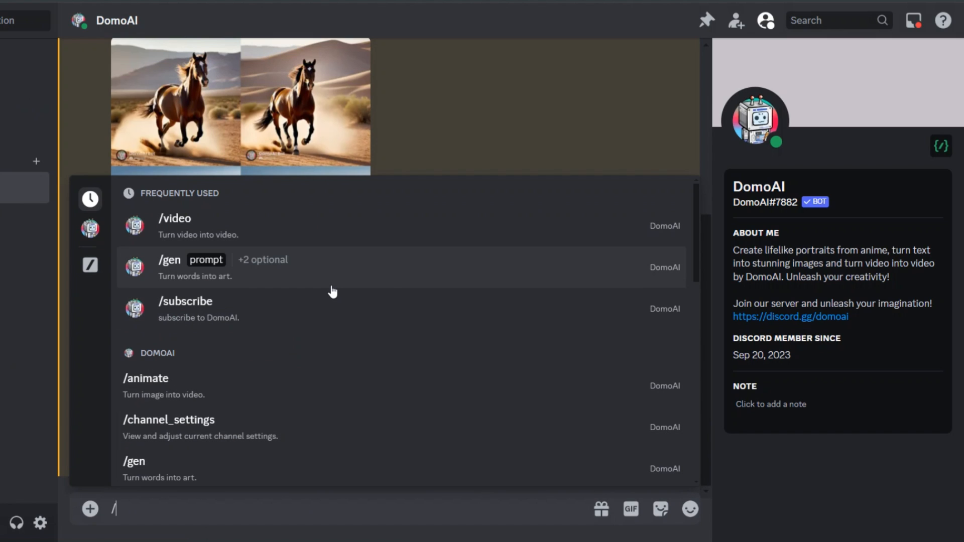
{"action": "mouse_move", "coordinate": [295, 311]}
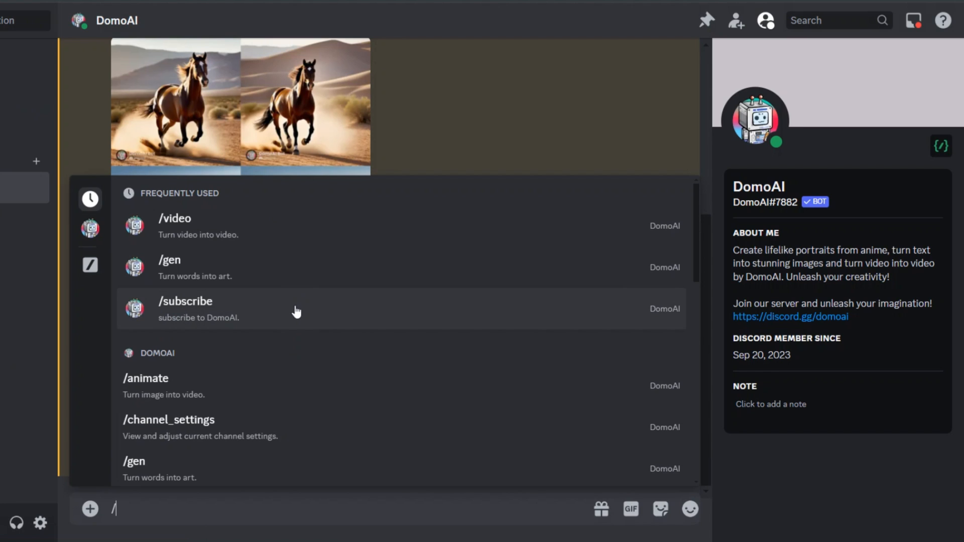
- Type 'vid' in the DomoAI direct message to find the bot's video commands
{"action": "type", "text": "vid"}
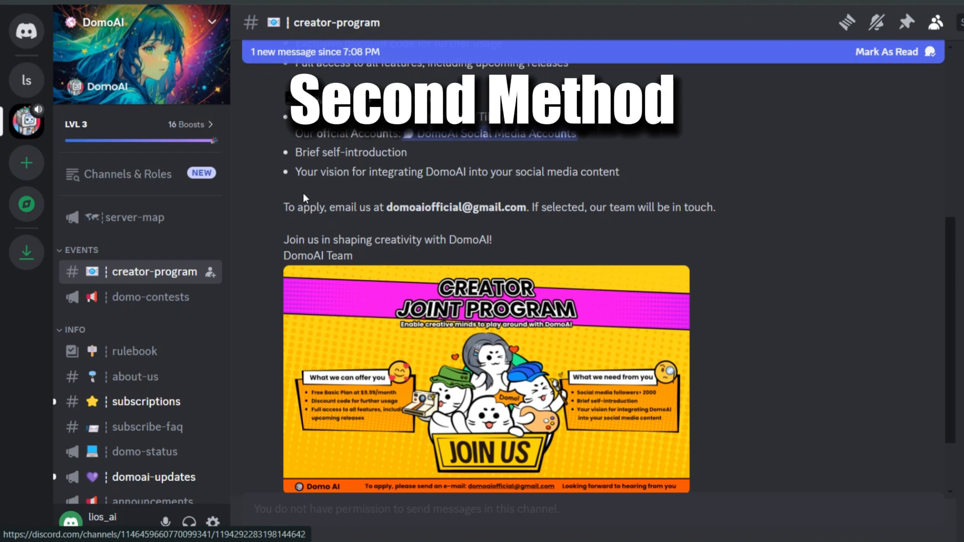
{"action": "mouse_move", "coordinate": [26, 162]}
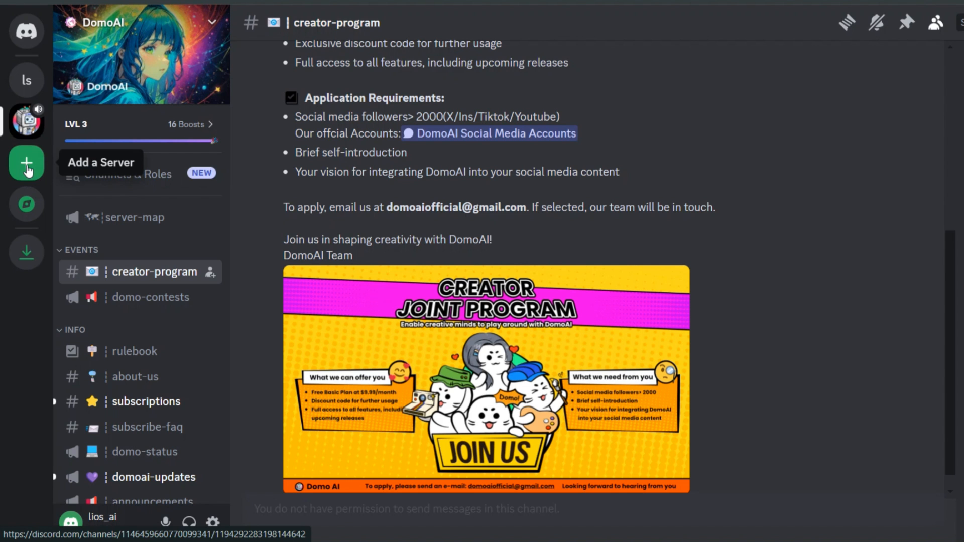
- Start a new server and choose Create My Own instead of a template
{"action": "left_click", "coordinate": [27, 163]}
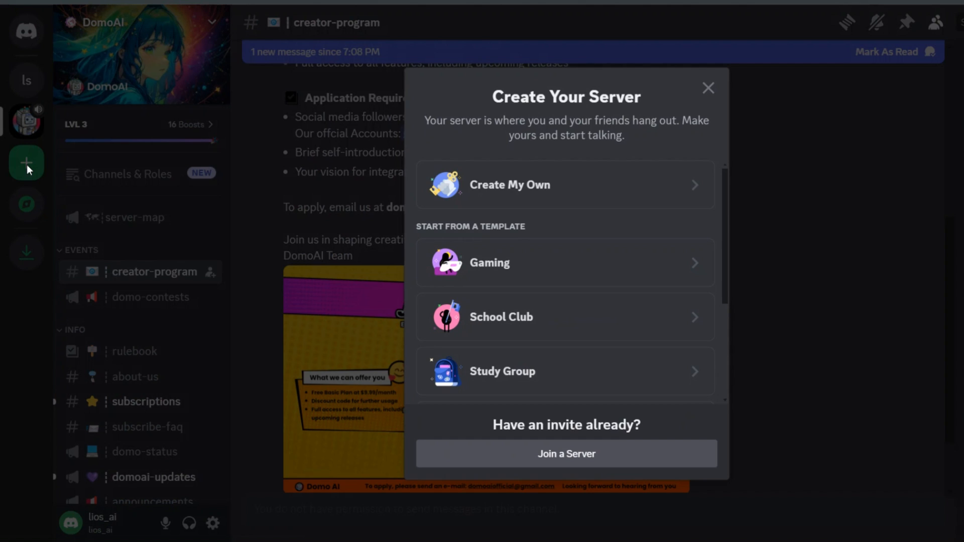
{"action": "mouse_move", "coordinate": [495, 192]}
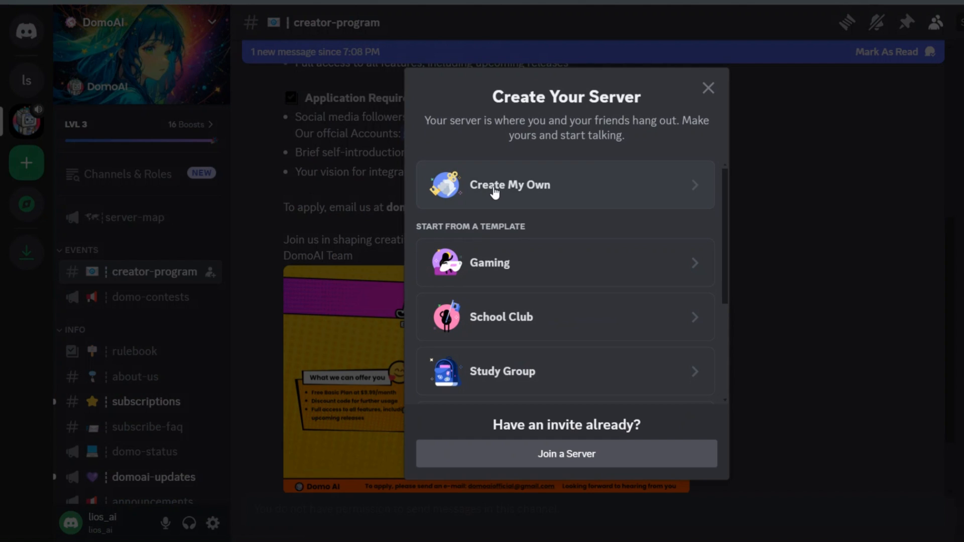
{"action": "left_click", "coordinate": [509, 184]}
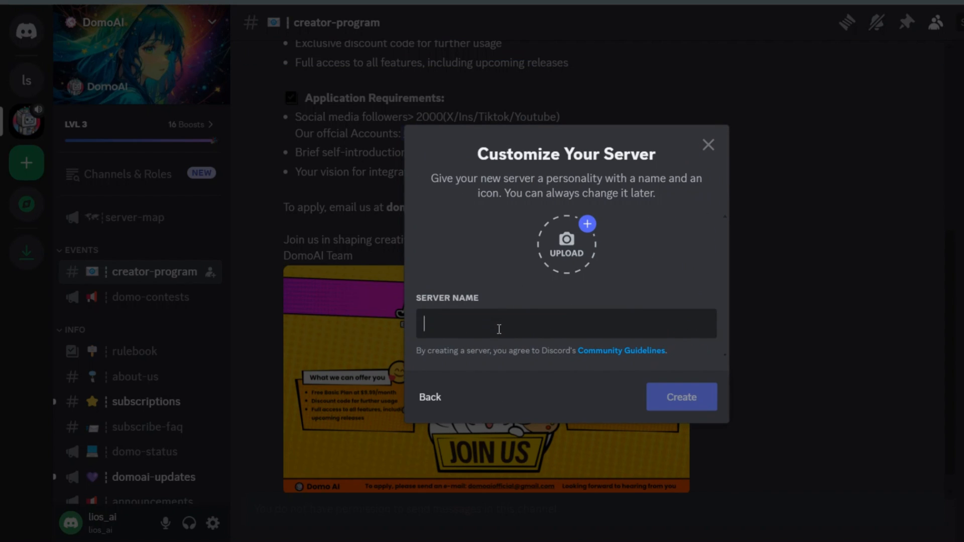
- Create the server 'DomoAI Private', then switch back to the DomoAI server
{"action": "type", "text": "DomoAI Priva"}
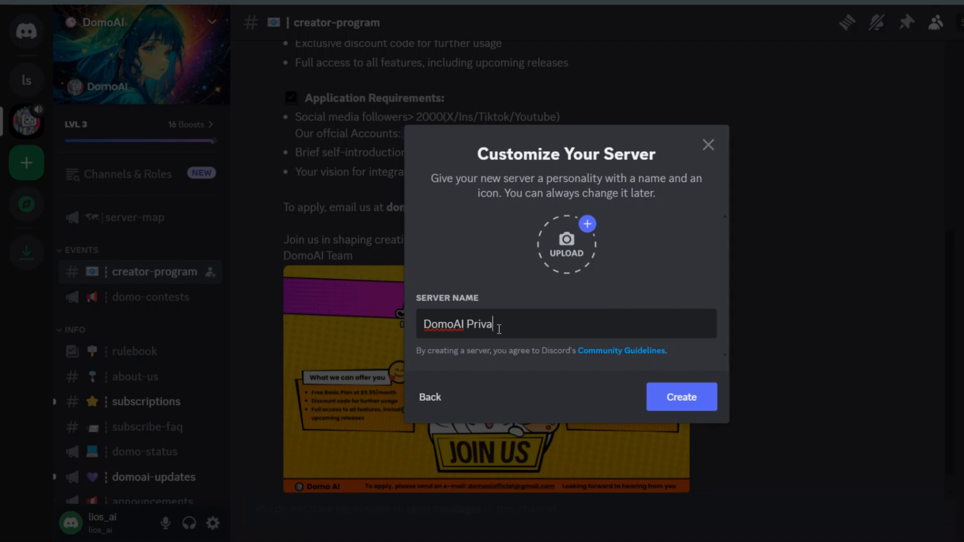
{"action": "type", "text": "te"}
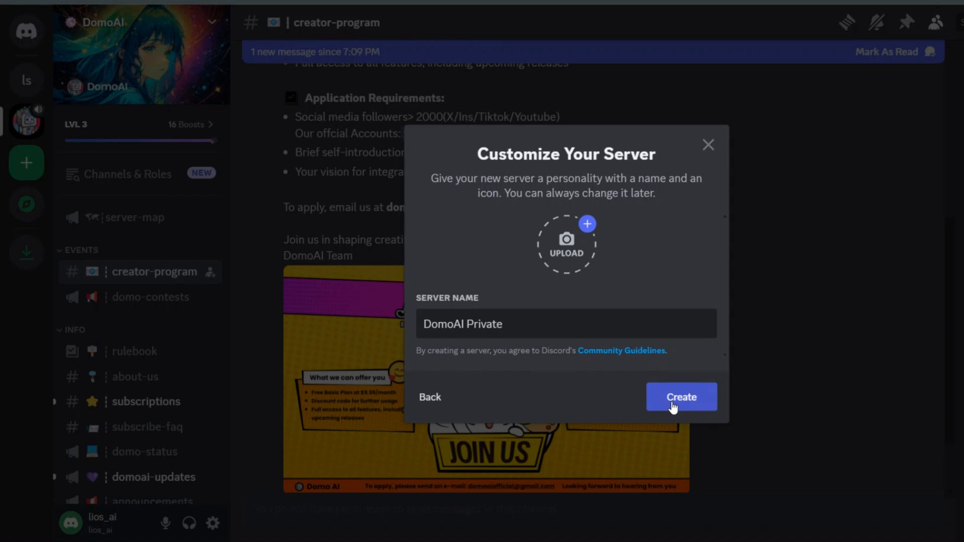
{"action": "left_click", "coordinate": [681, 396]}
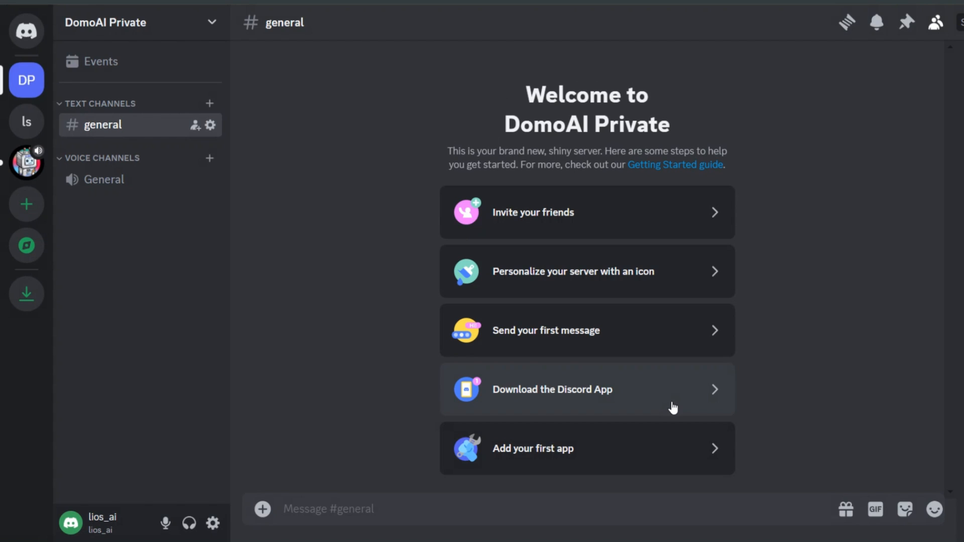
{"action": "mouse_move", "coordinate": [336, 134]}
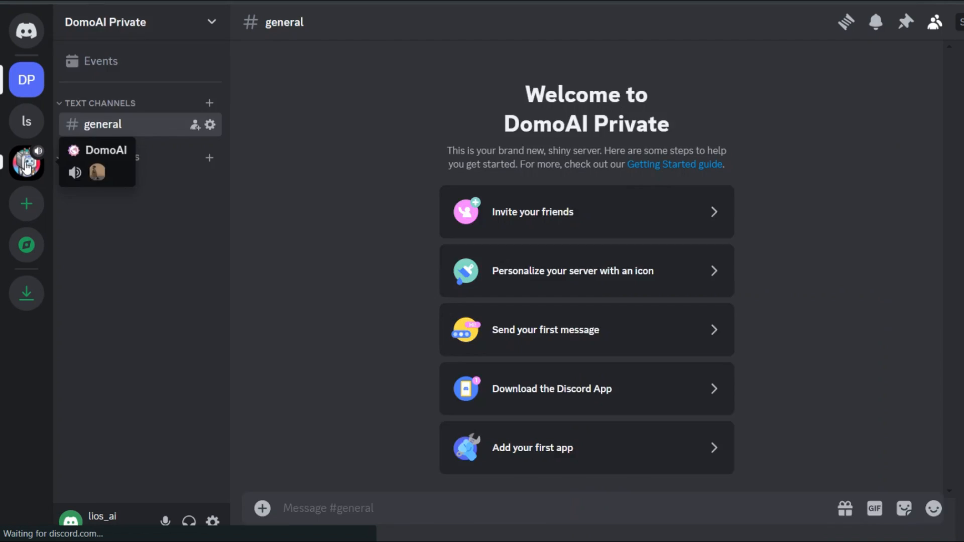
{"action": "left_click", "coordinate": [25, 162]}
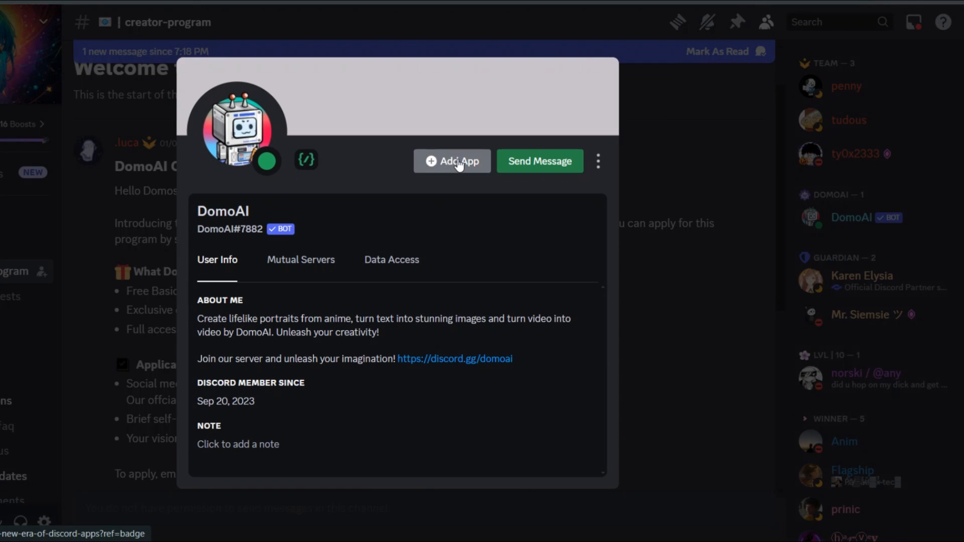
- Authorize the DomoAI app into DomoAI Private and go to that server
{"action": "left_click", "coordinate": [452, 161]}
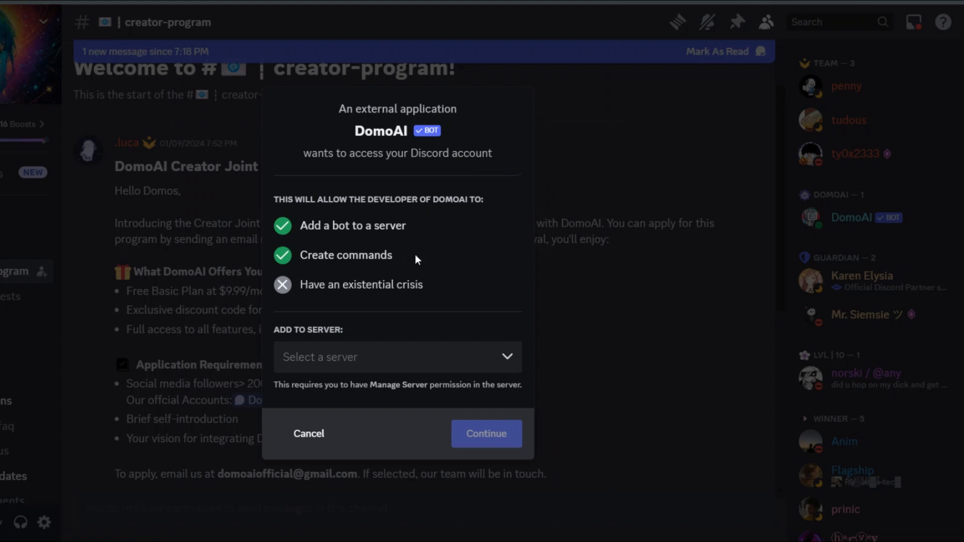
{"action": "left_click", "coordinate": [397, 356]}
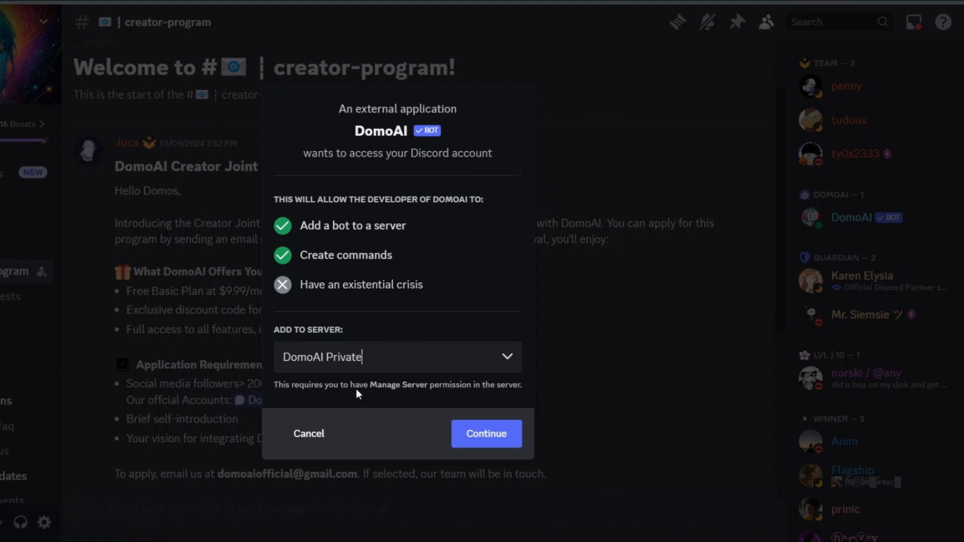
{"action": "left_click", "coordinate": [485, 434]}
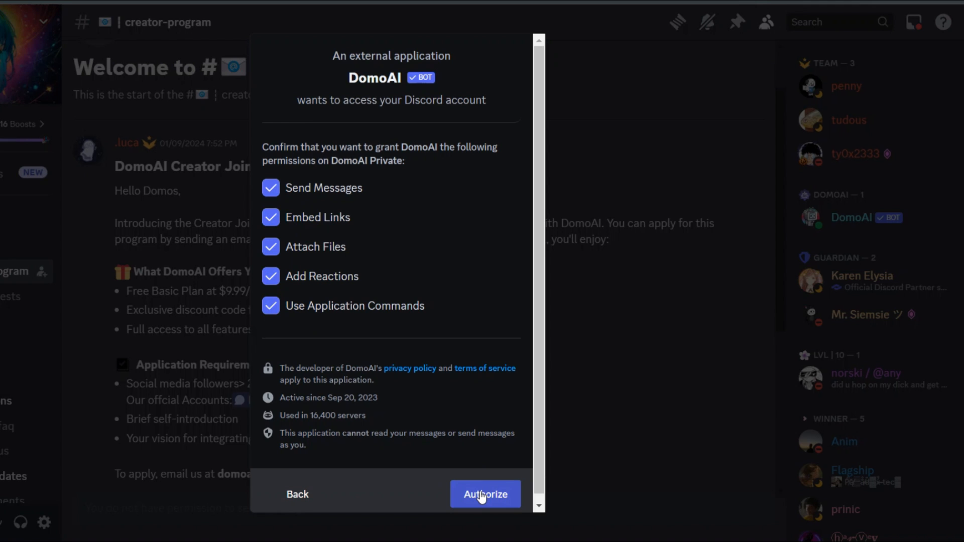
{"action": "left_click", "coordinate": [485, 493]}
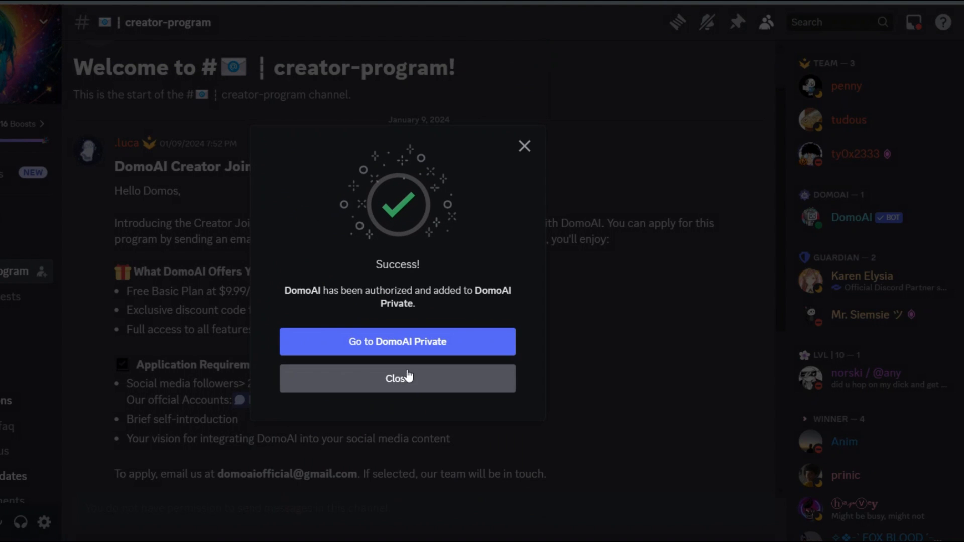
{"action": "left_click", "coordinate": [396, 342]}
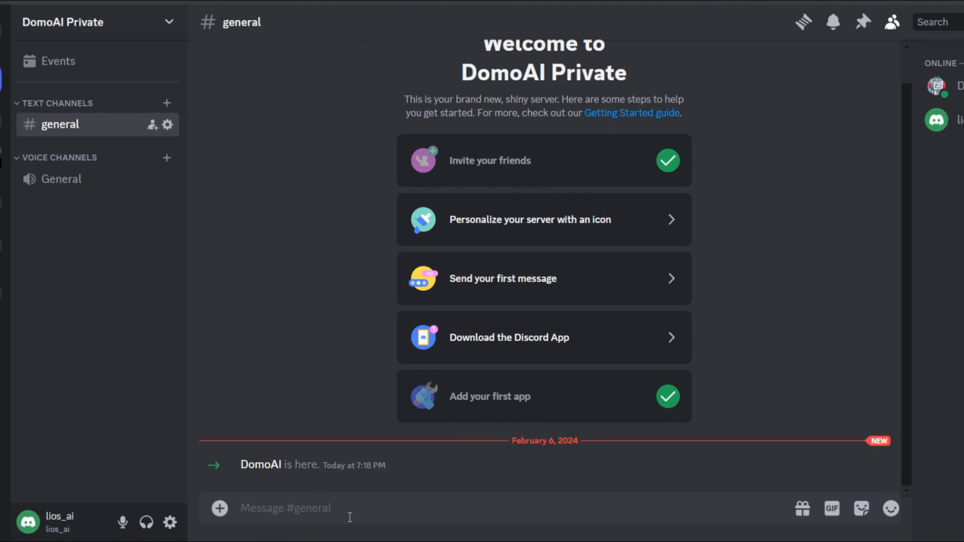
- Type / in #general of DomoAI Private to list slash commands
{"action": "type", "text": "/"}
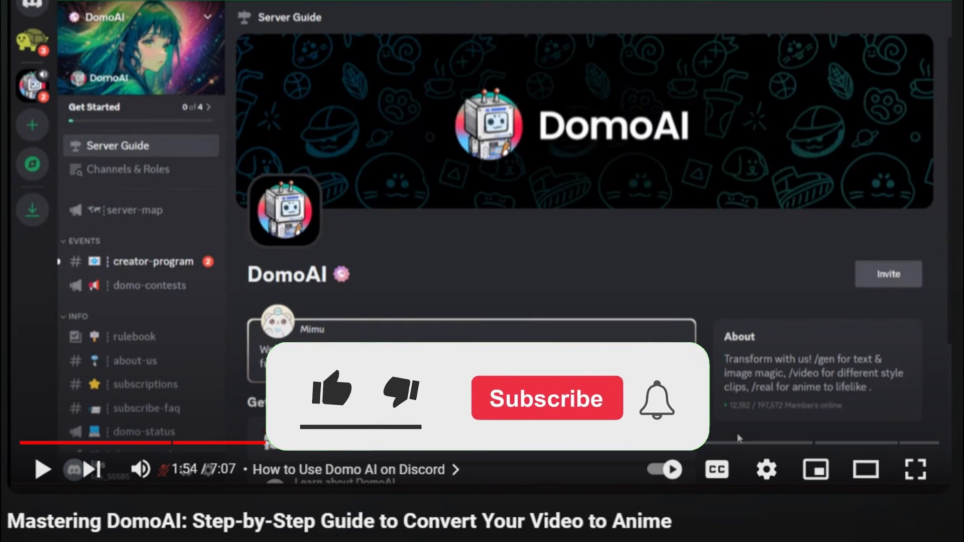
{"action": "left_click", "coordinate": [331, 394]}
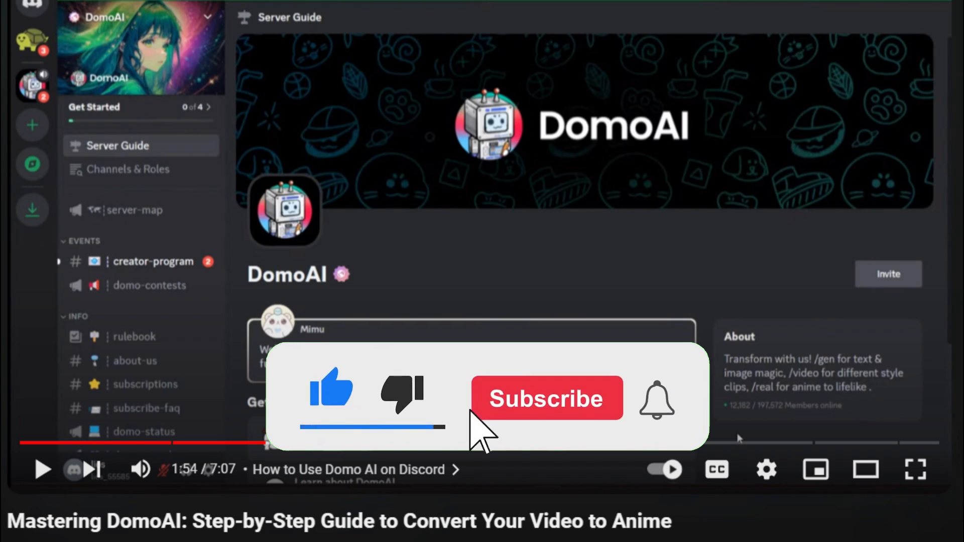
{"action": "left_click", "coordinate": [546, 397]}
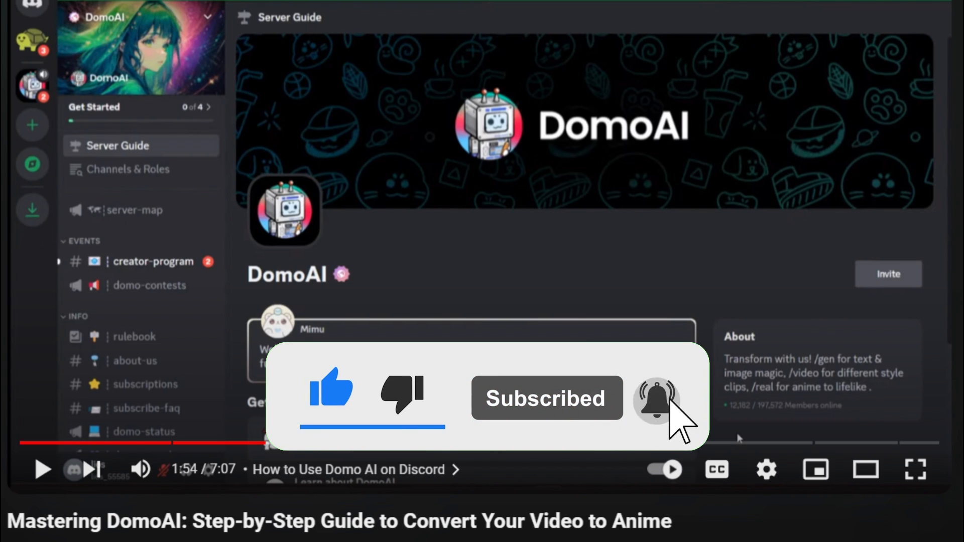